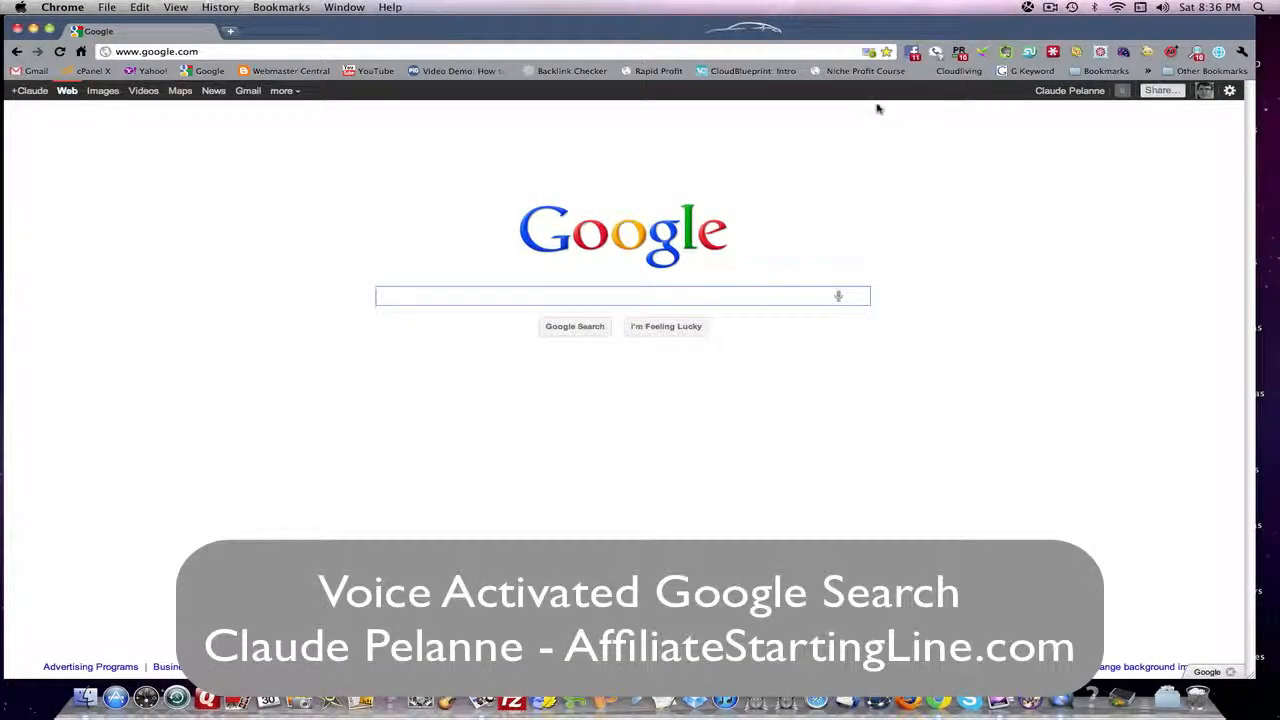
# Voice-search 'affiliate marketing' from the microphone icon in the search box
pyautogui.click(620, 296)
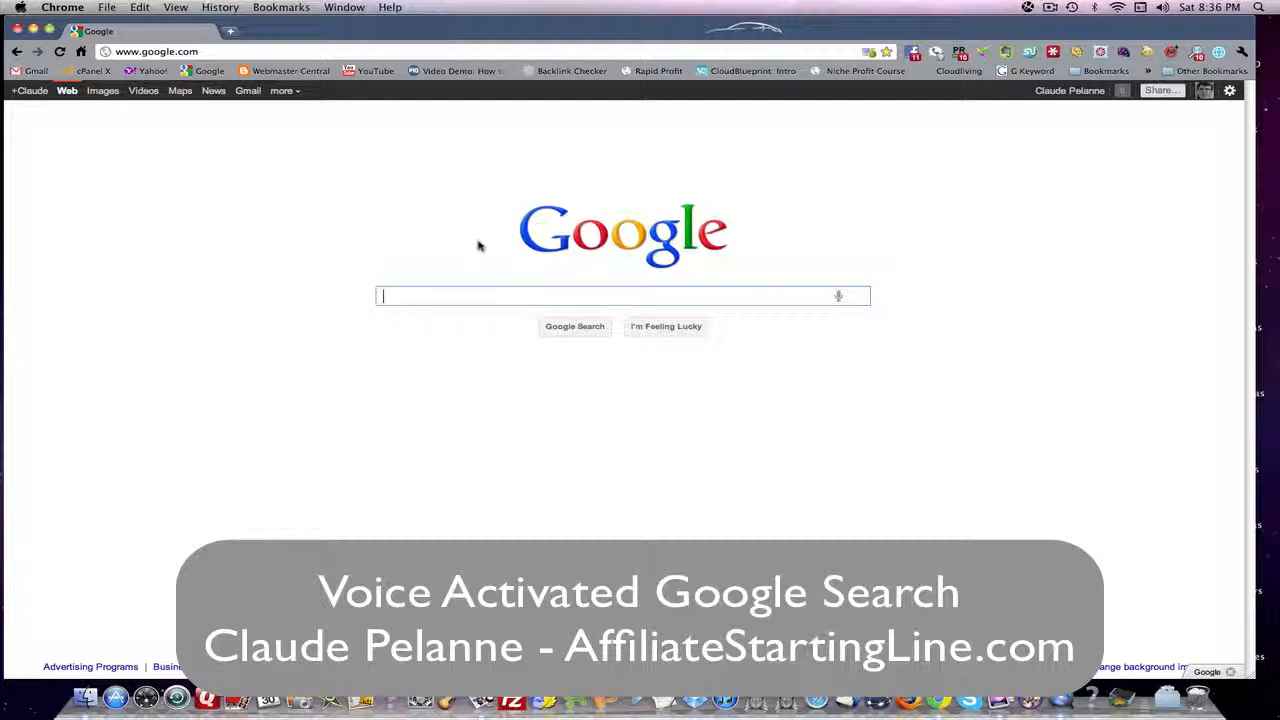
pyautogui.moveTo(845, 291)
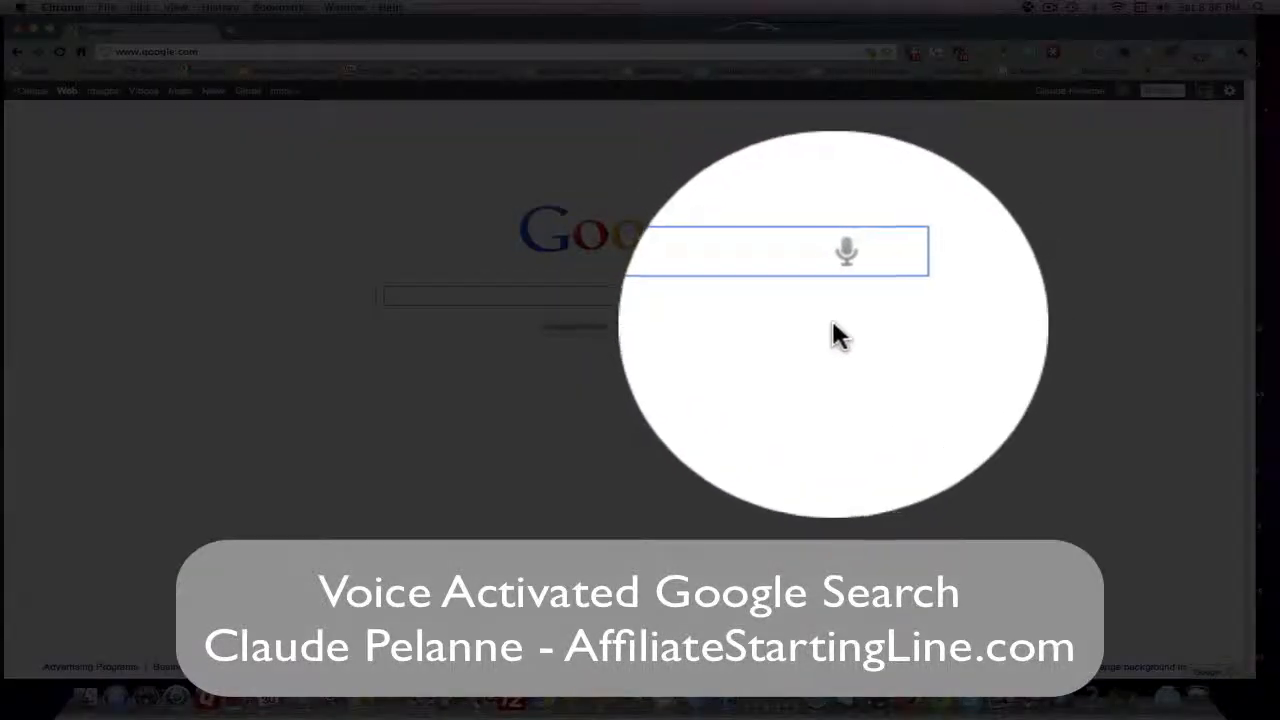
pyautogui.click(846, 250)
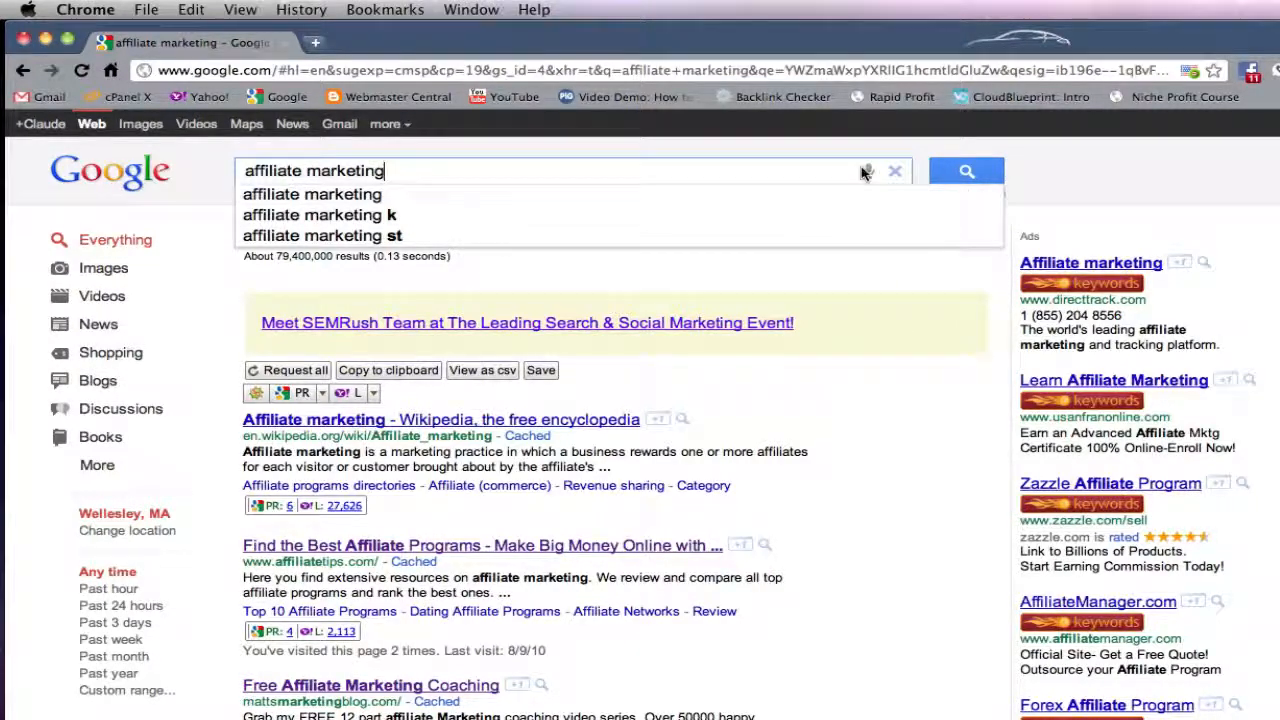
# Voice-search 'affiliate marketing for beginners', then start another voice prompt
pyautogui.click(868, 171)
pyautogui.write(' for beginners')
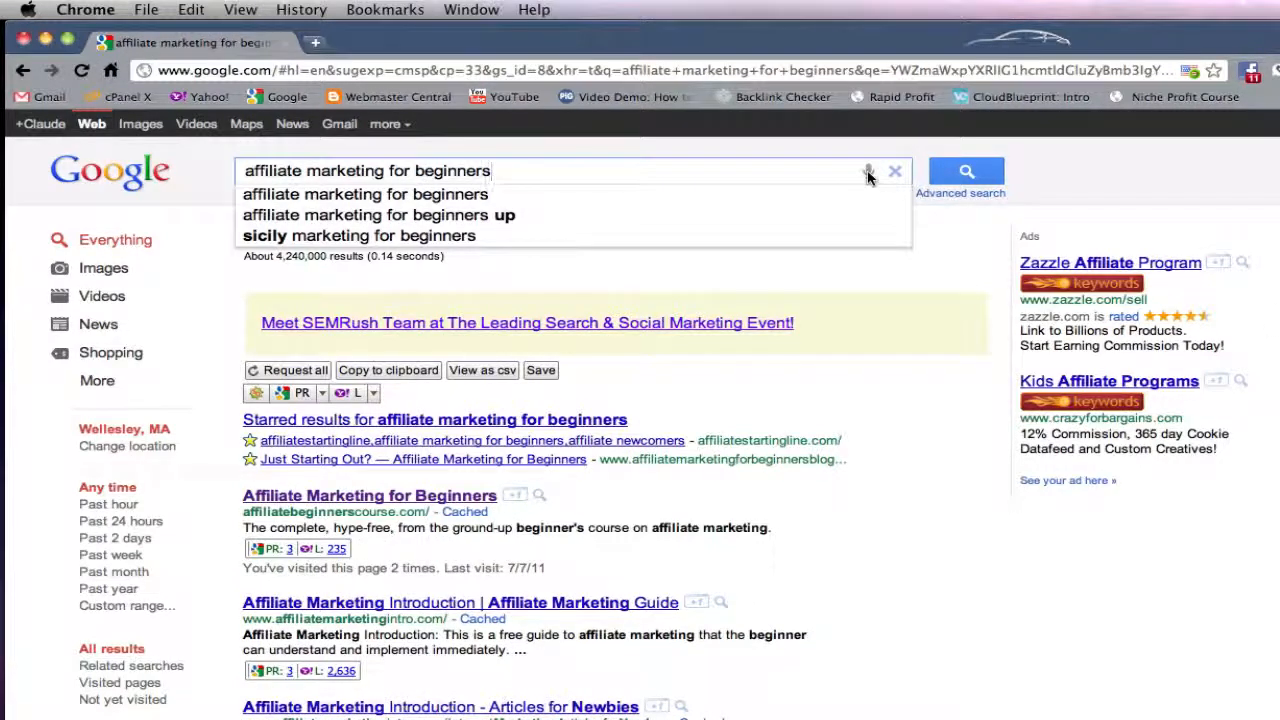
pyautogui.click(868, 170)
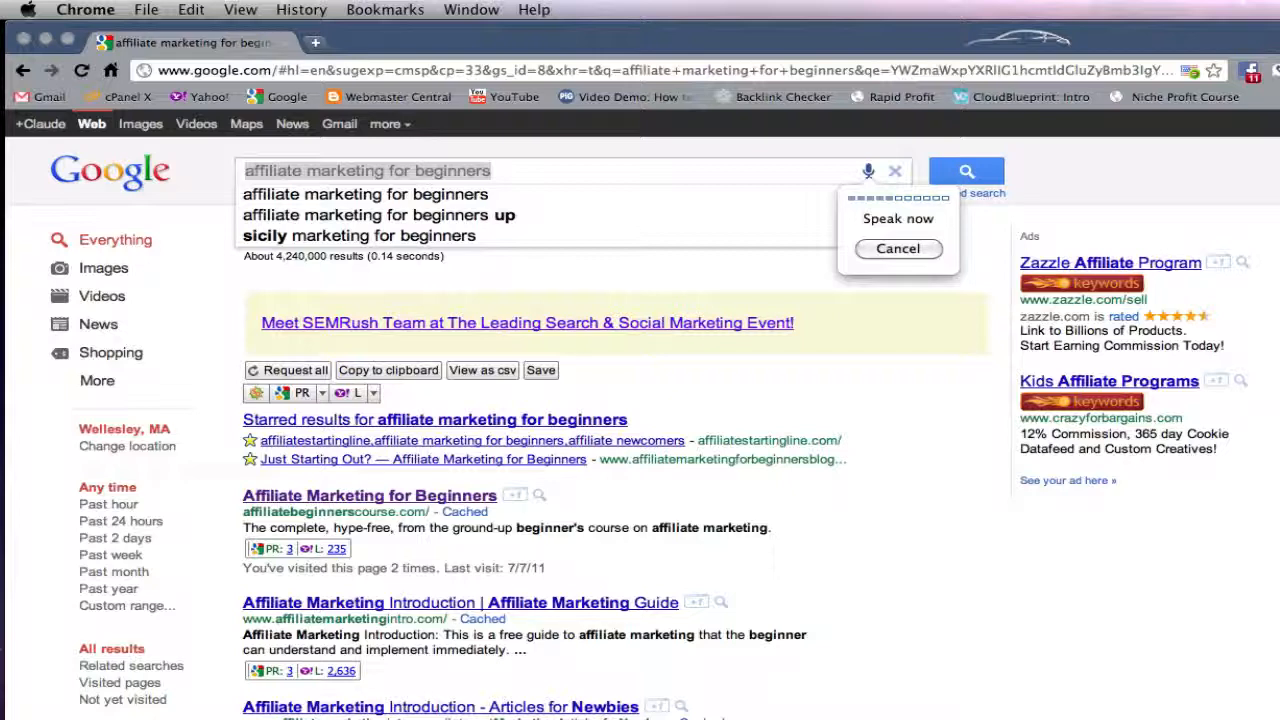
# Voice-search 'walking sticks', then reactivate the microphone for the next query
pyautogui.write('walking sticks')
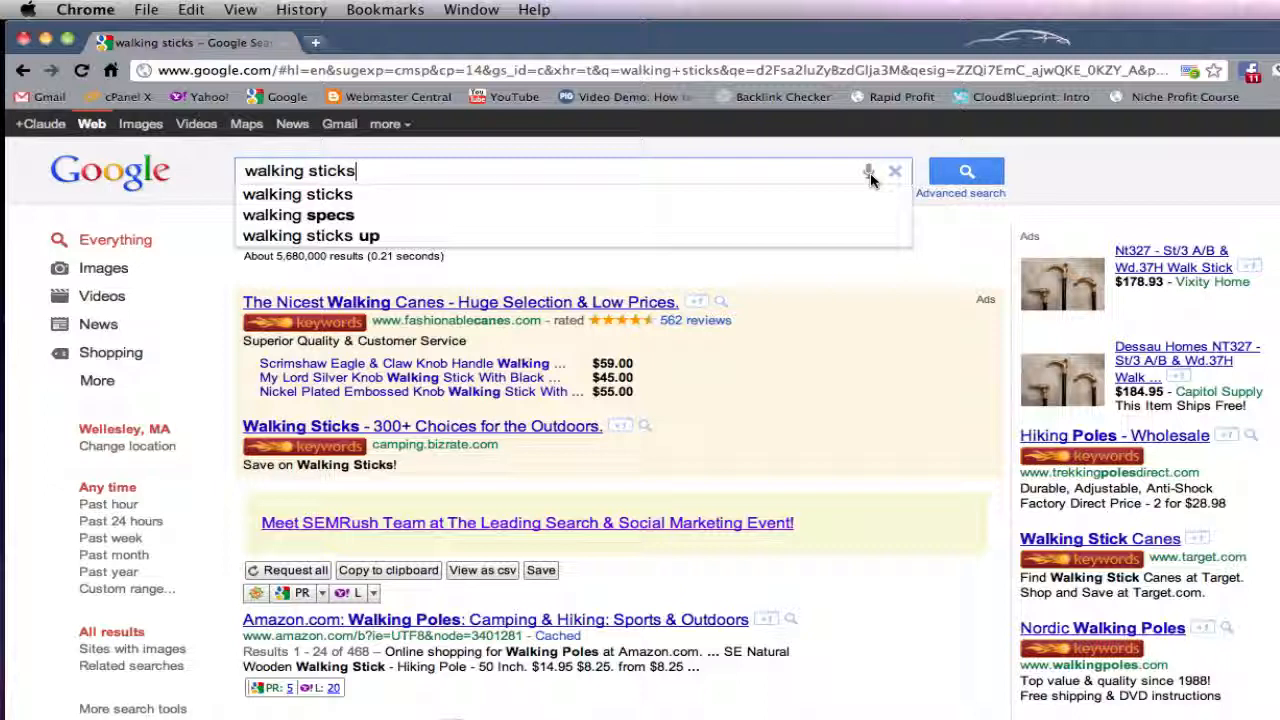
pyautogui.click(868, 171)
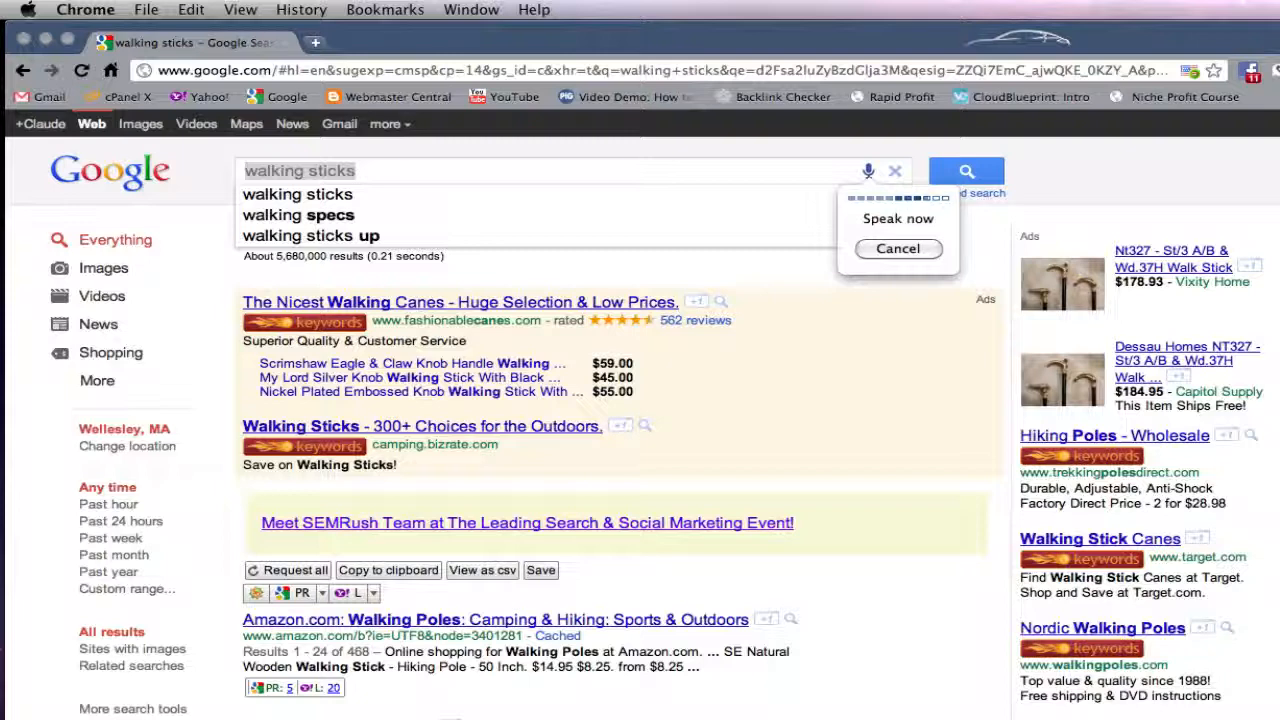
# Voice-search 'chocolate cake recipes', then reactivate the microphone for the next query
pyautogui.write('chocolate cake recipes')
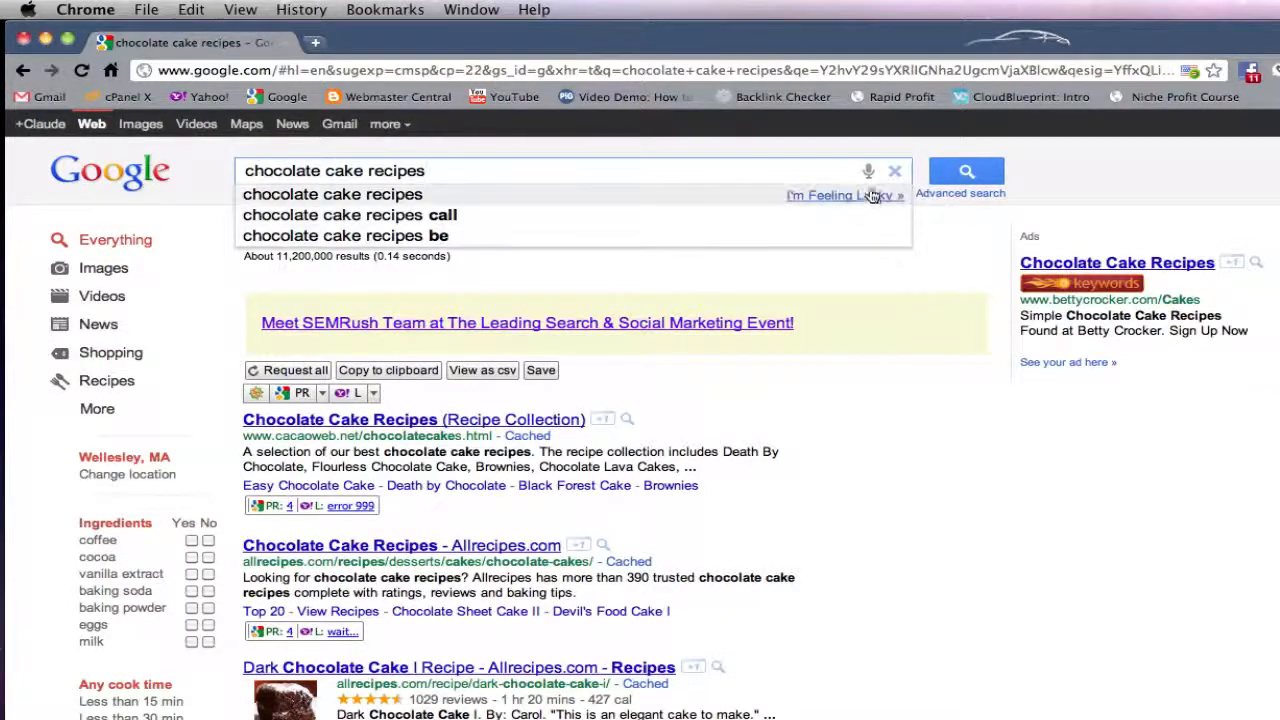
pyautogui.click(868, 170)
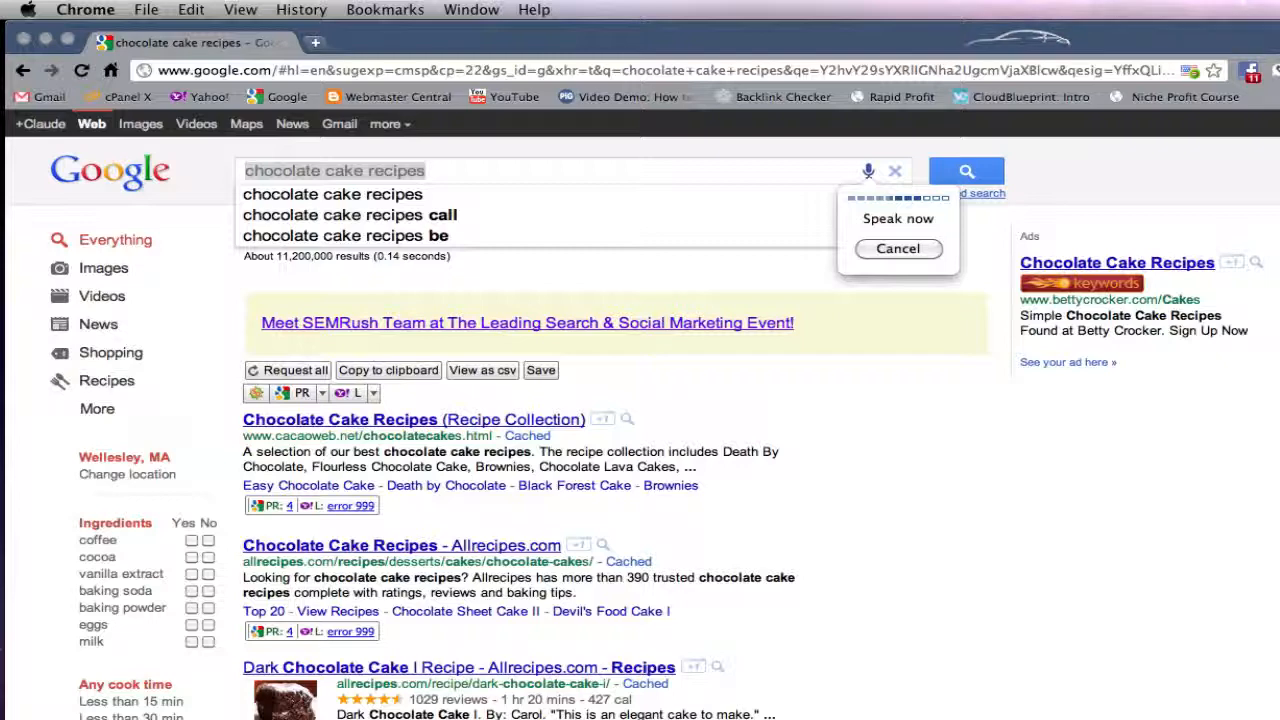
# Speak 'havanese puppies' and wait for the roughly 631,000 results with puppy photos
pyautogui.write('havanese puppies')
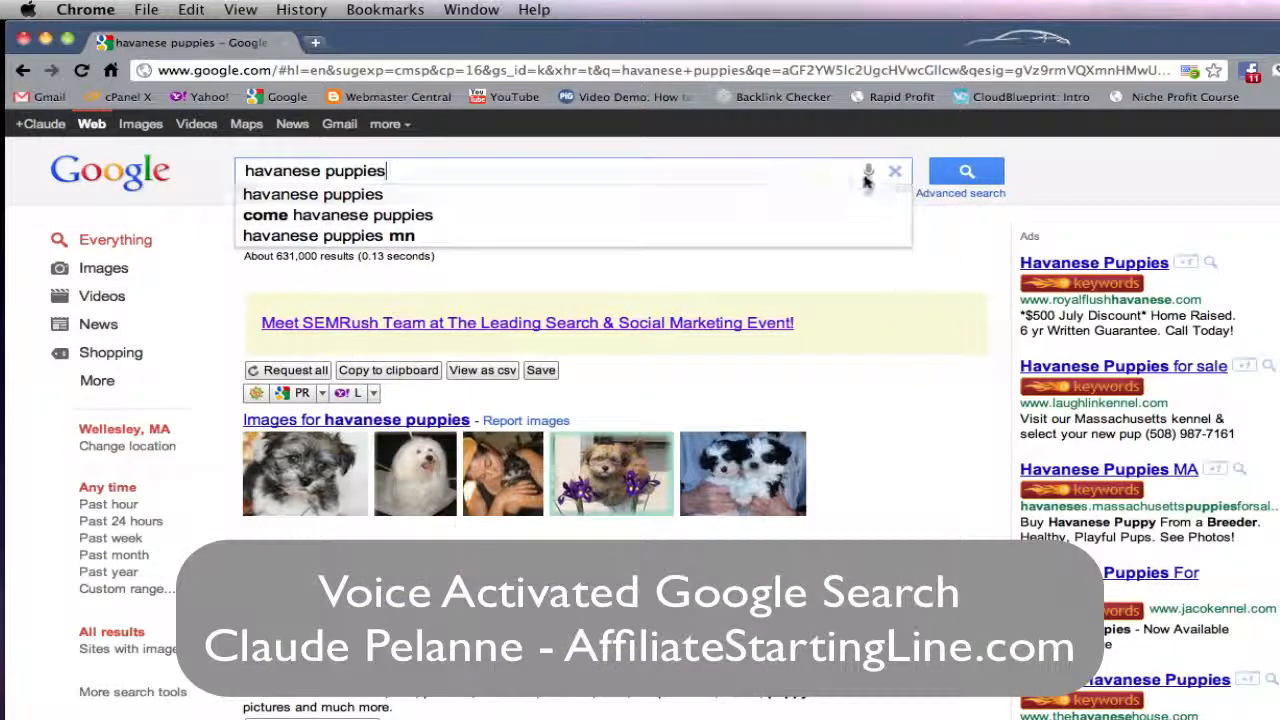
pyautogui.moveTo(868, 194)
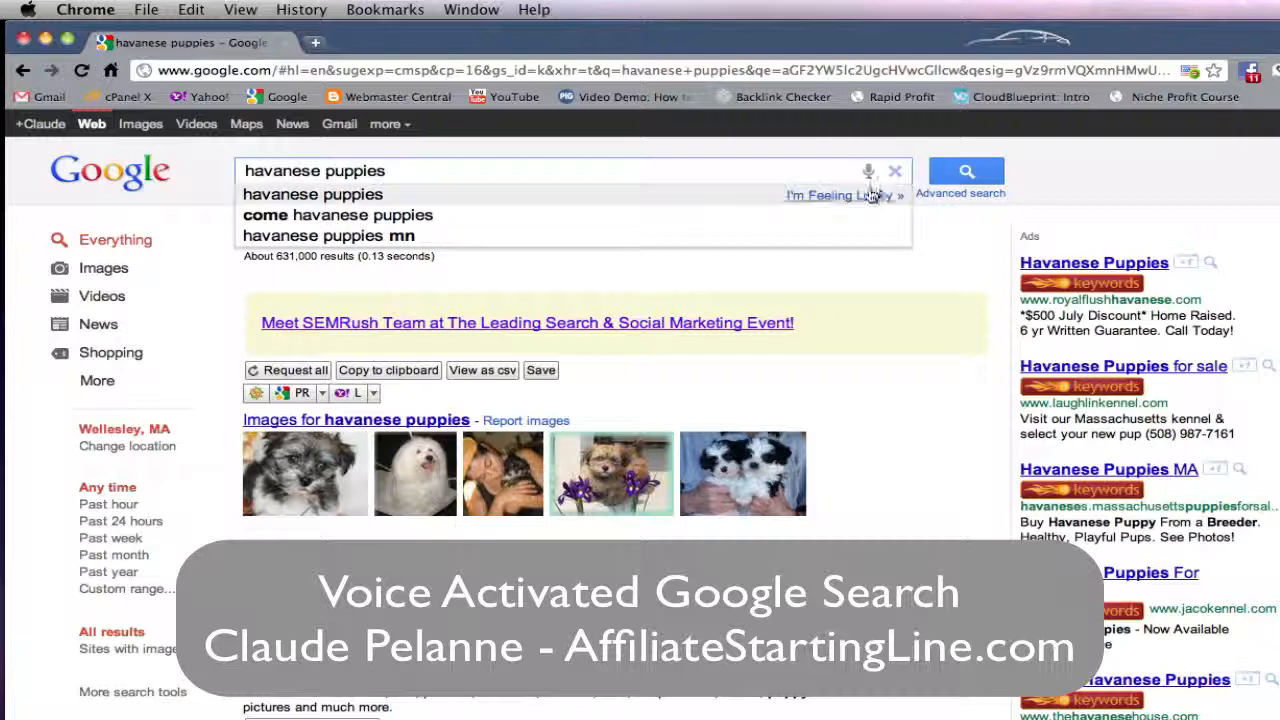